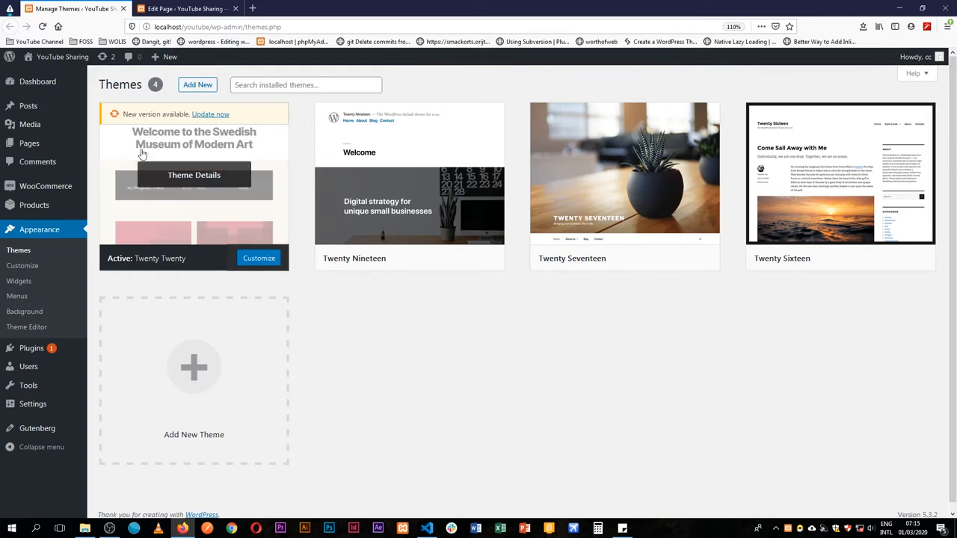
# Step: Bring up the Sample Page editor with the paragraph's Color Settings showing
pyautogui.click(182, 9)
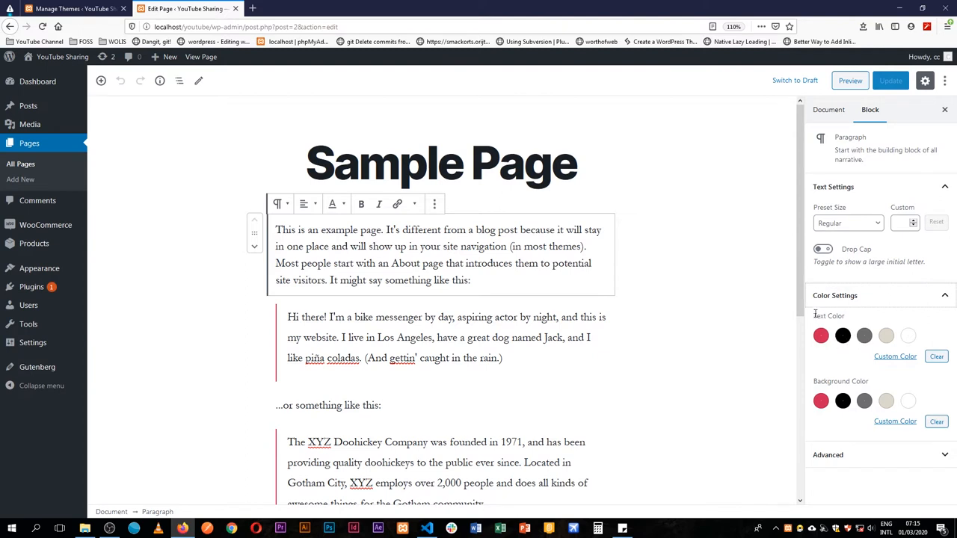
pyautogui.moveTo(908, 335)
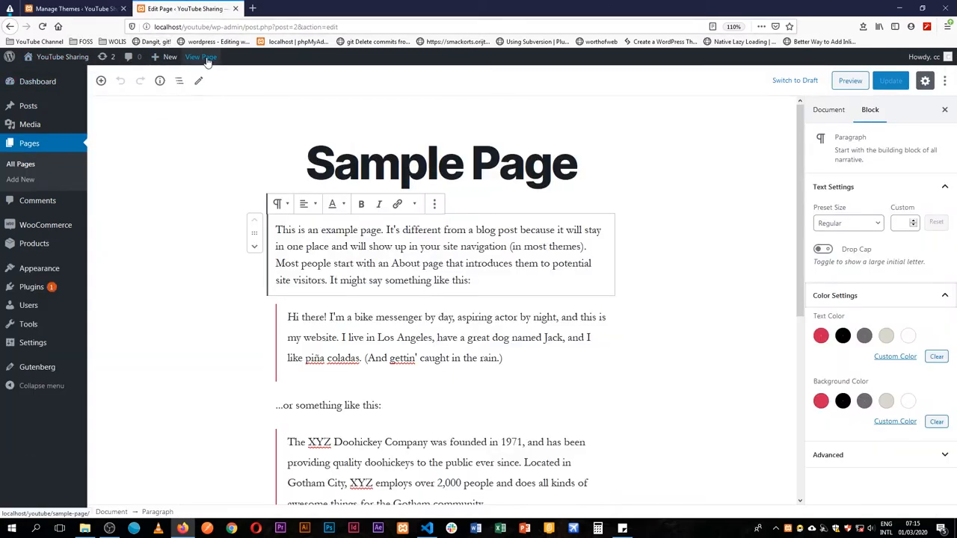
# Step: View the published Sample Page top to bottom, then return to the Themes screen
pyautogui.click(200, 57)
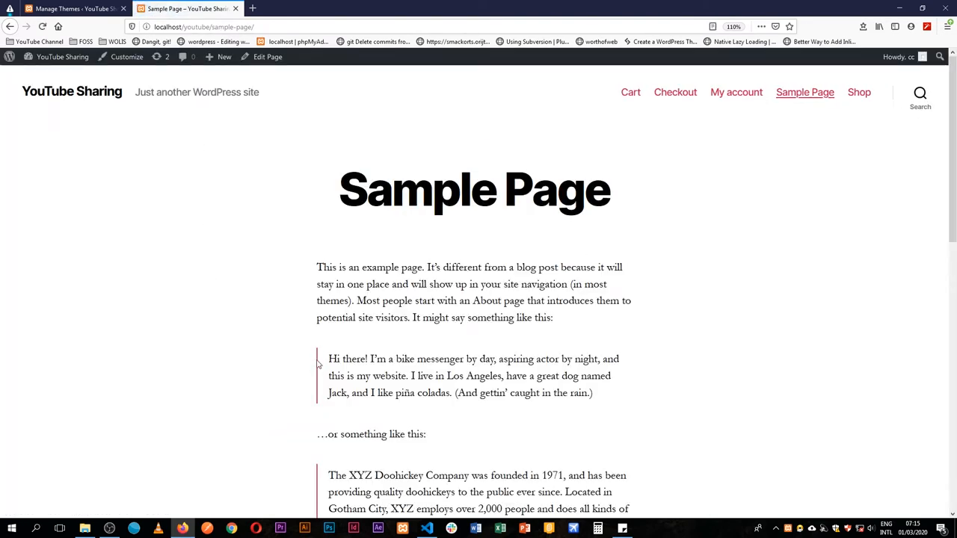
pyautogui.scroll(-3)
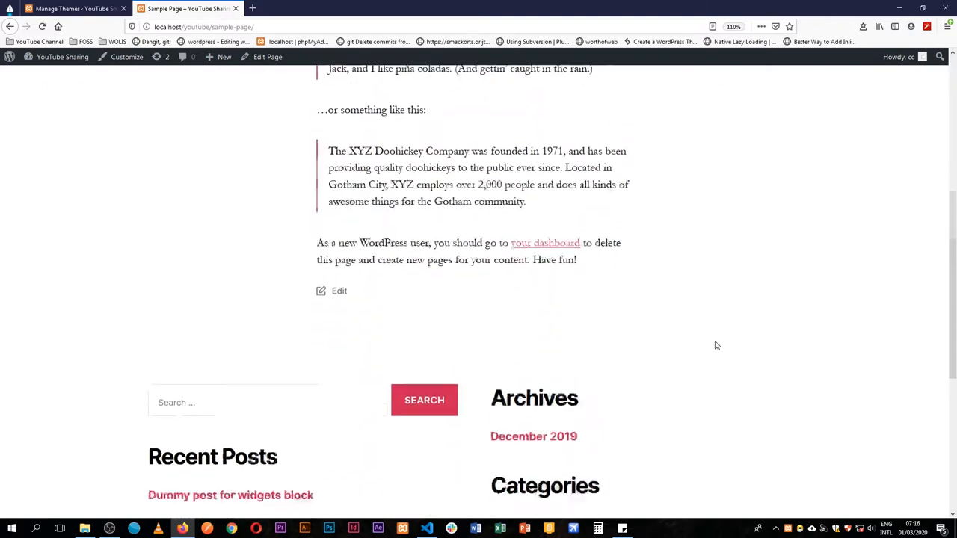
pyautogui.scroll(3)
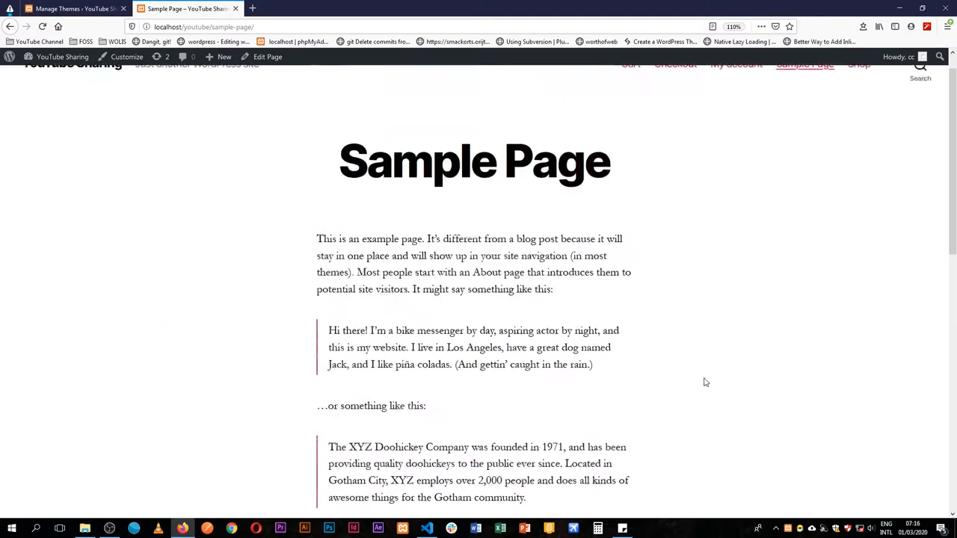
pyautogui.scroll(3)
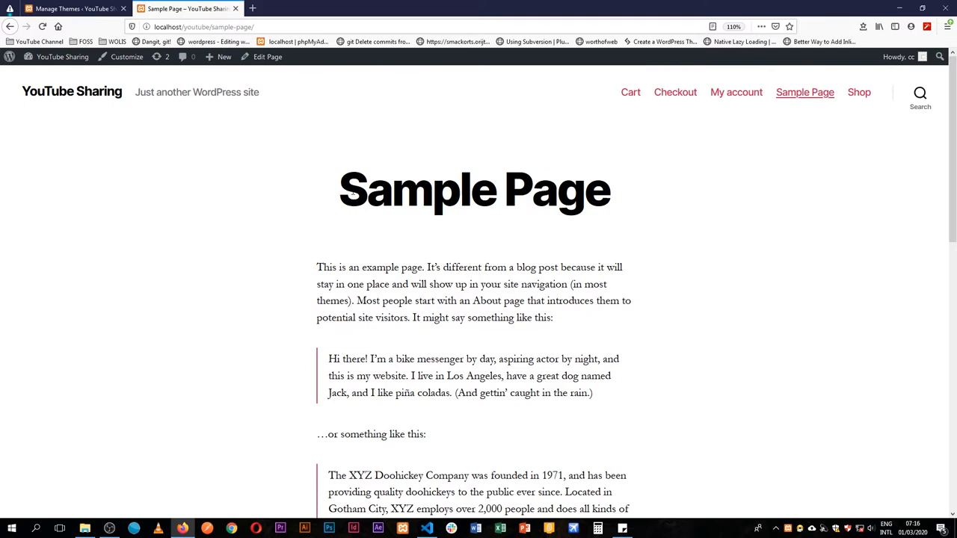
pyautogui.click(74, 9)
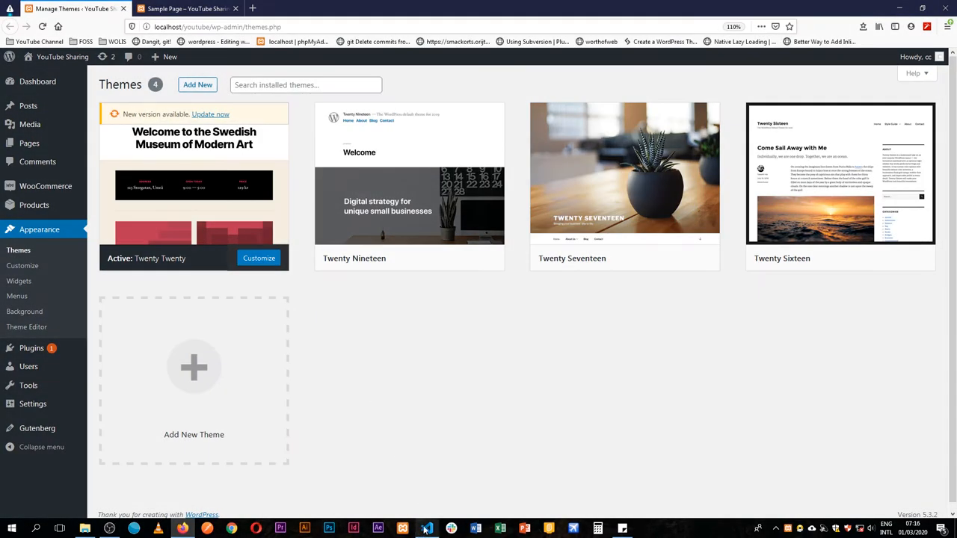
# Step: In VS Code, place the cursor inside twentynineteen_setup() in functions.php after the after_setup_theme hook
pyautogui.click(426, 529)
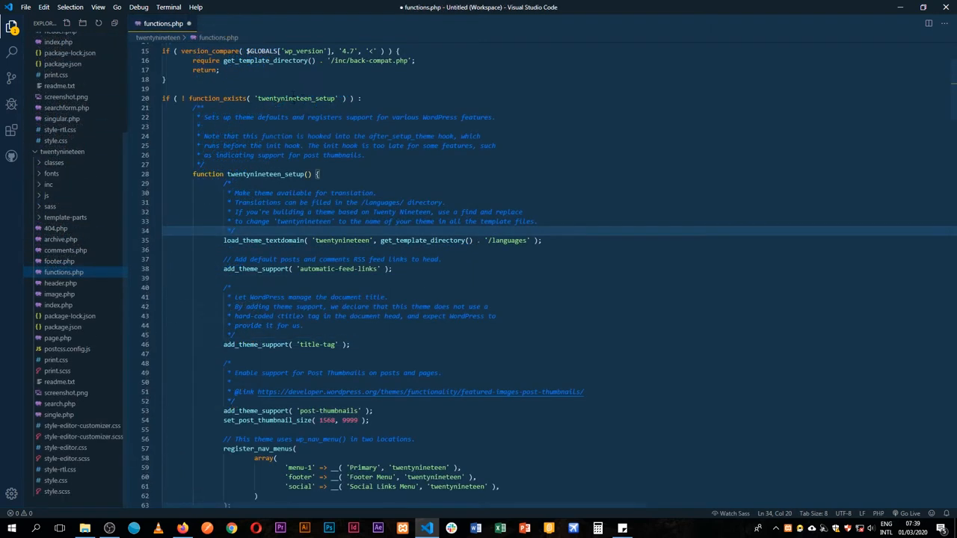
pyautogui.doubleClick(296, 99)
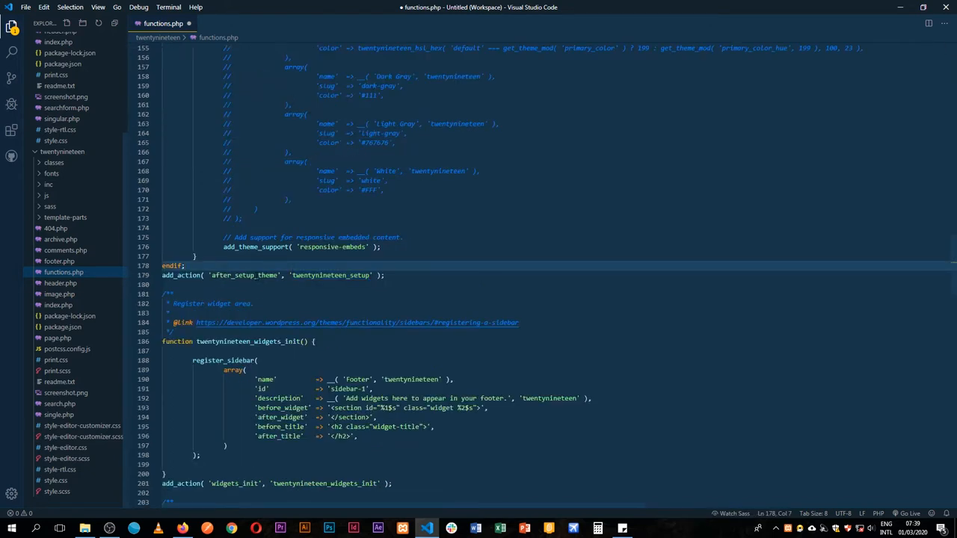
pyautogui.doubleClick(244, 275)
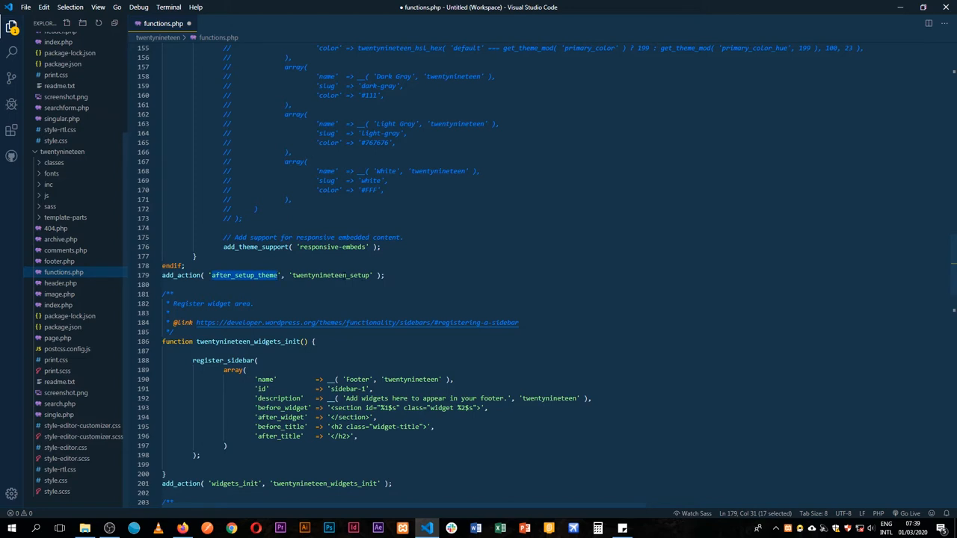
pyautogui.click(341, 275)
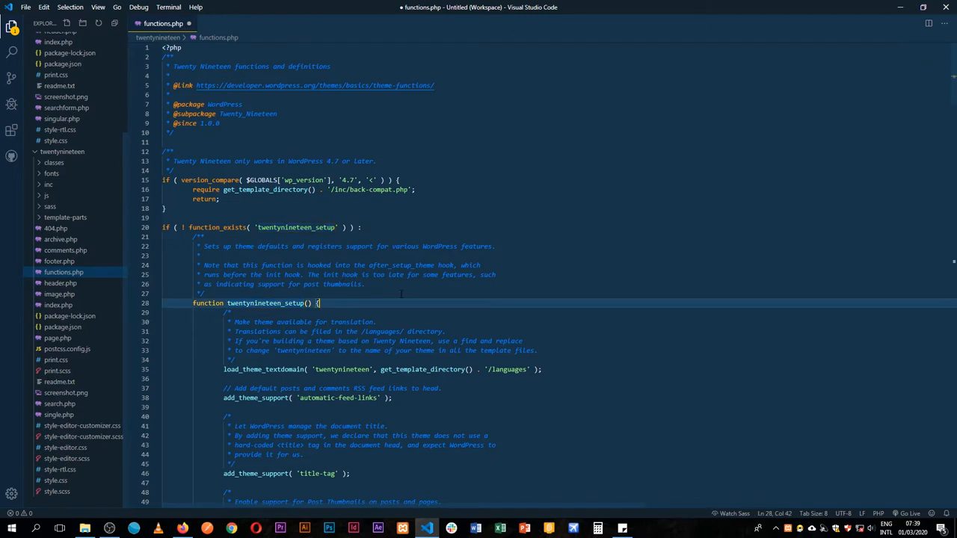
# Step: Add add_theme_support('editor-color-palette') with a Dark Blue entry and save functions.php
pyautogui.press('Enter')
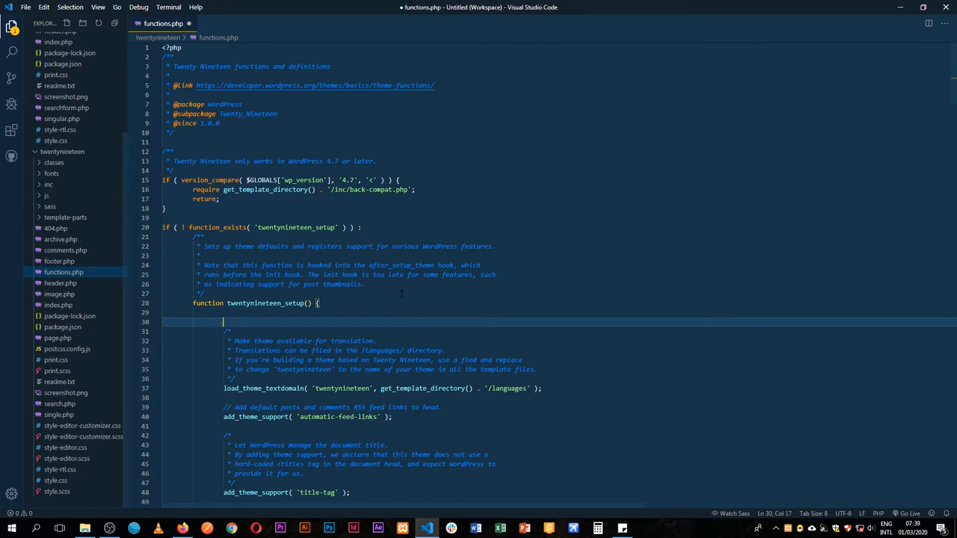
pyautogui.write('add_theme_support(')
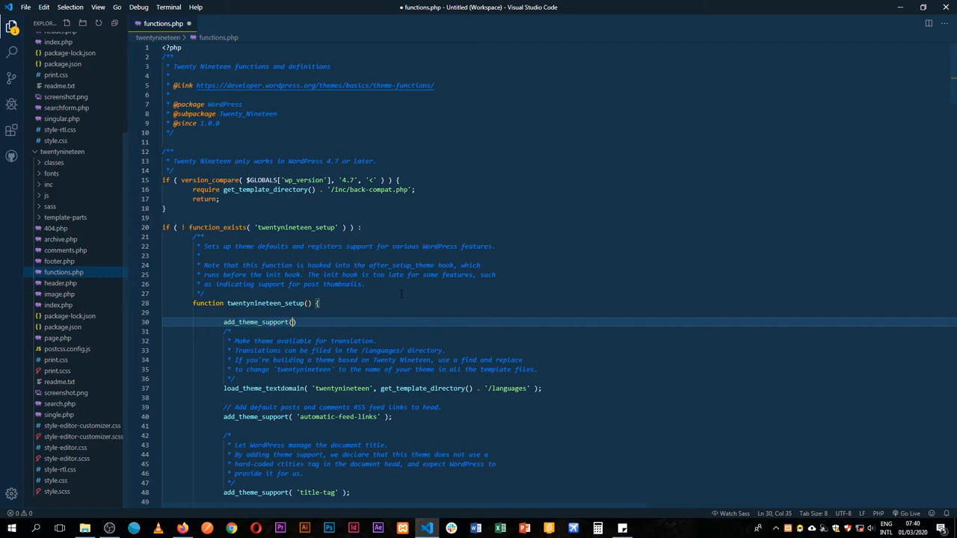
pyautogui.write(';')
pyautogui.write("'")
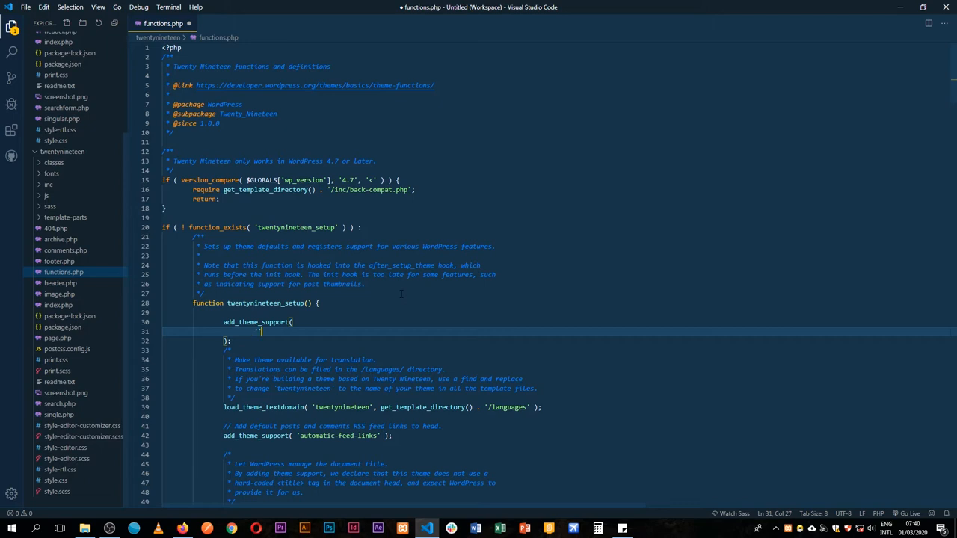
pyautogui.write('editor-color-palette')
pyautogui.write("'color' => '#0a1747',")
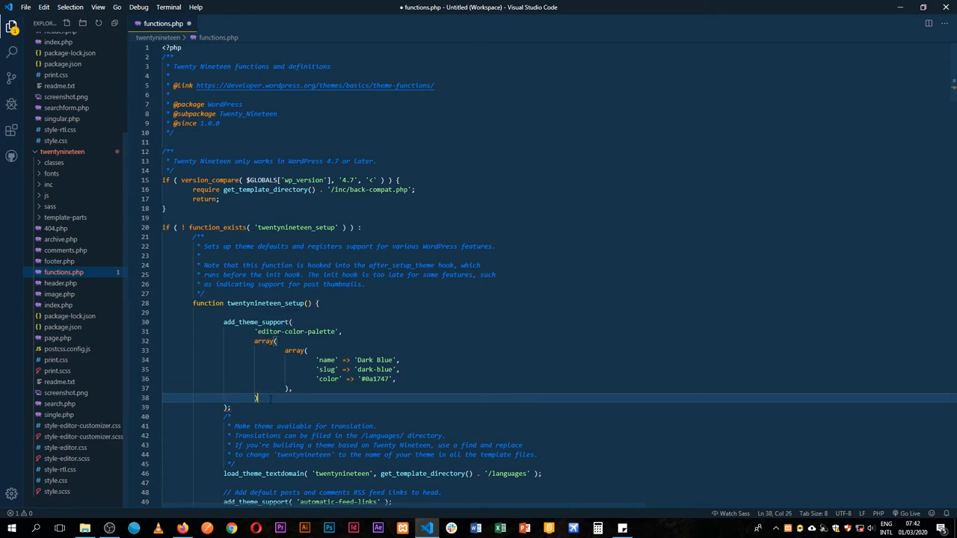
pyautogui.press('ctrl+s')
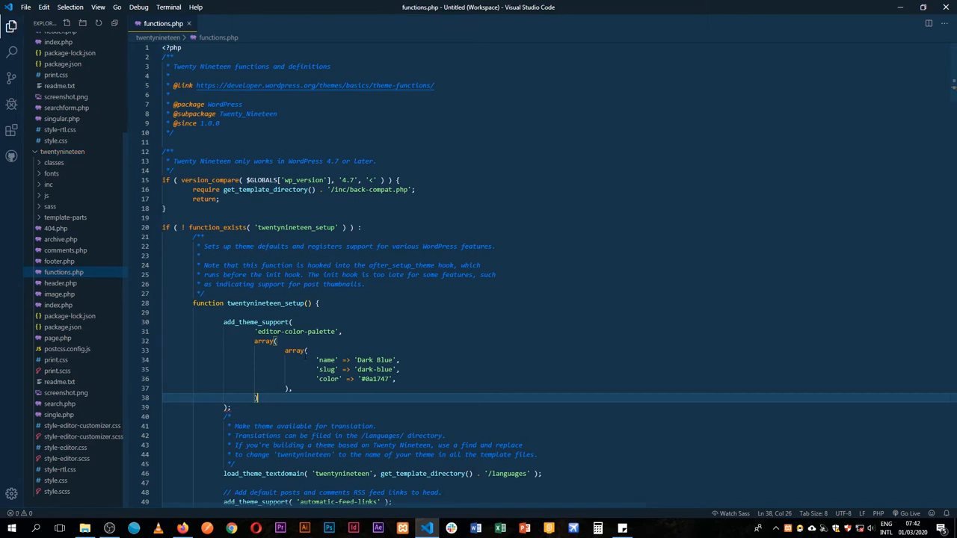
pyautogui.press('Enter')
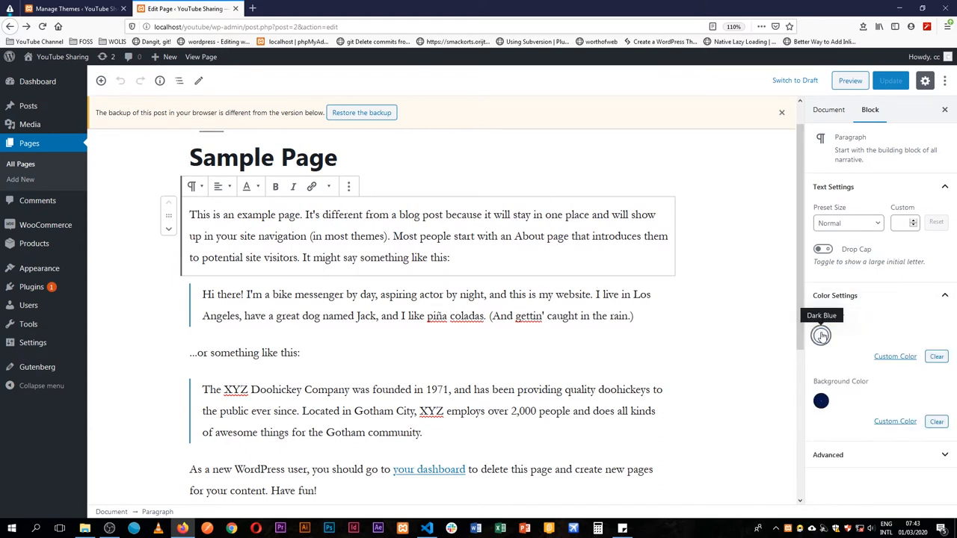
# Step: Apply Dark Blue as the paragraph's text and background colour, then return to the theme code
pyautogui.click(821, 335)
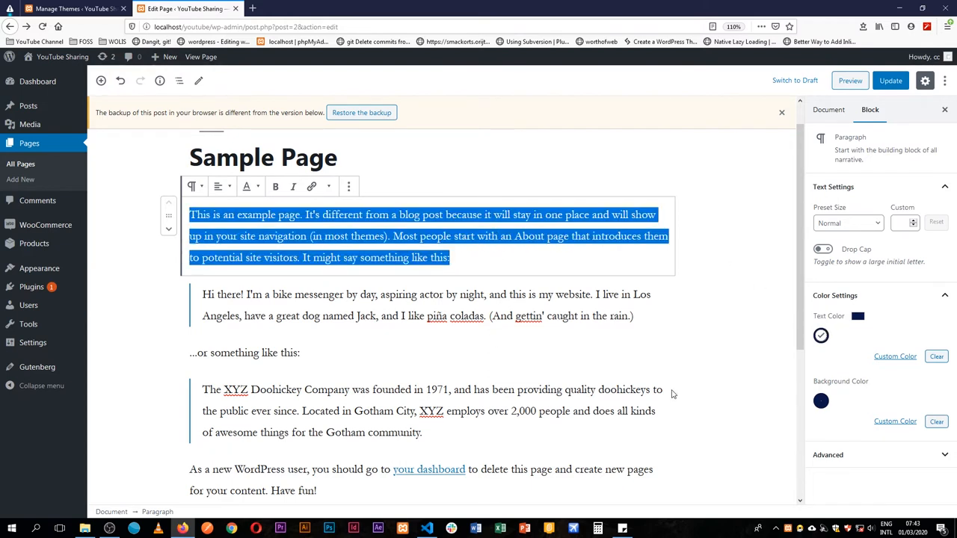
pyautogui.click(820, 401)
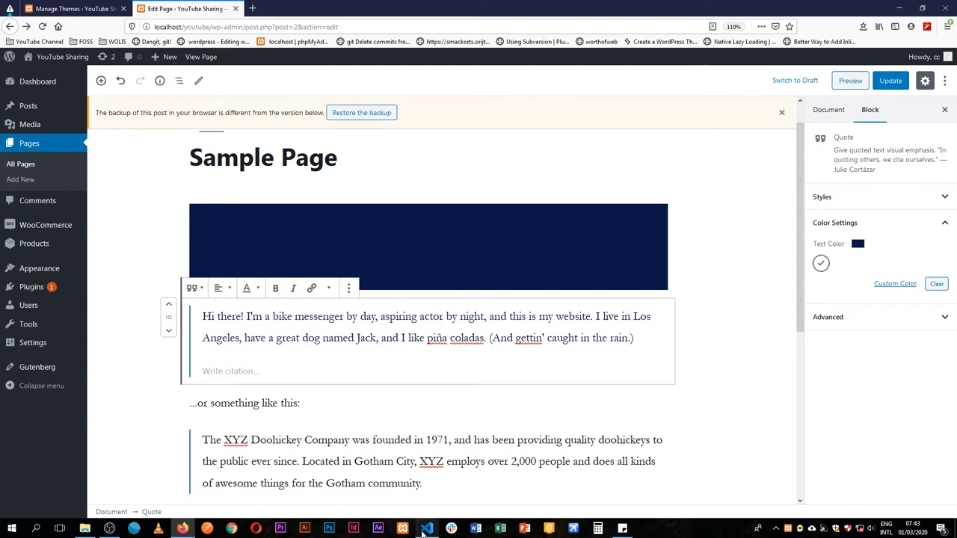
pyautogui.click(427, 530)
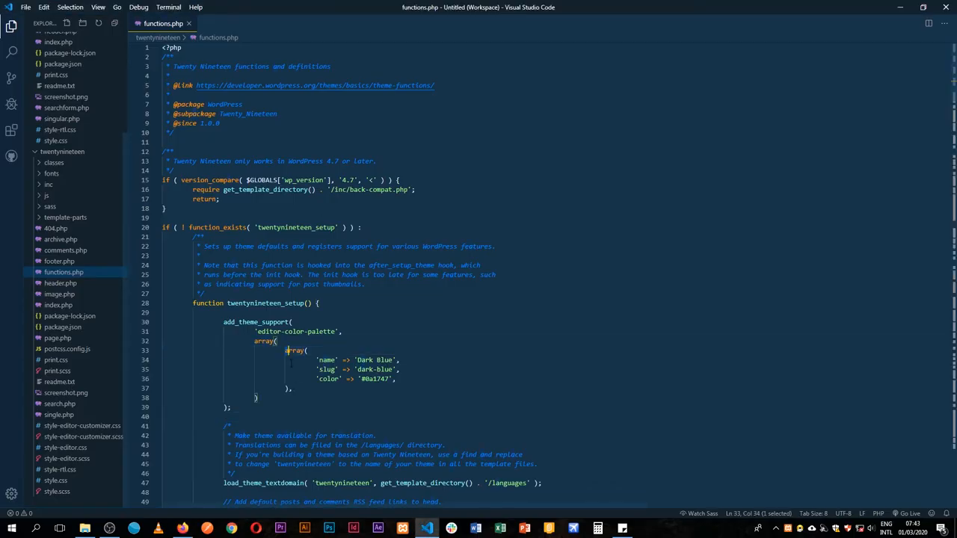
# Step: Duplicate the Dark Blue entry and adjust the copies' hex values for the second blue
pyautogui.press('ctrl+v')
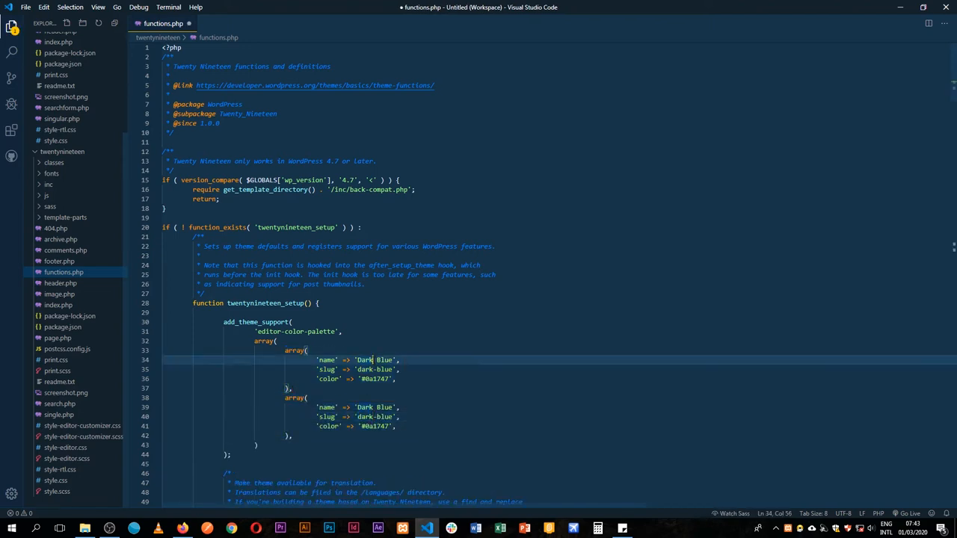
pyautogui.write('er')
pyautogui.click(356, 426)
pyautogui.write('9929')
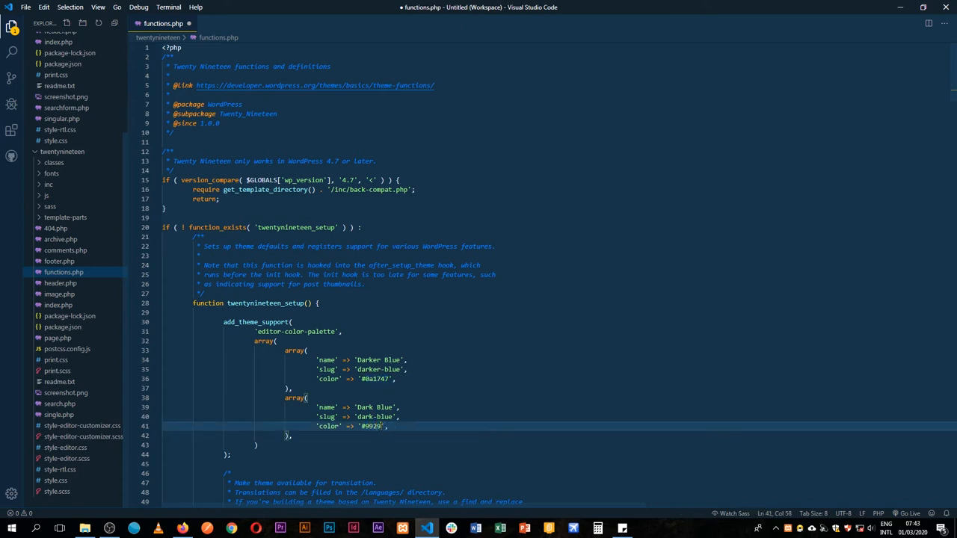
pyautogui.write('fa')
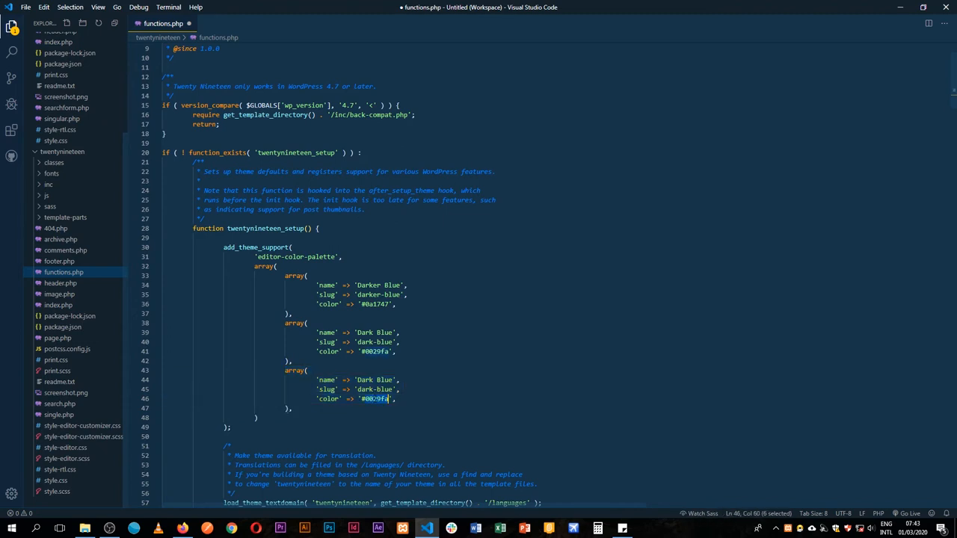
pyautogui.press('BackSpace')
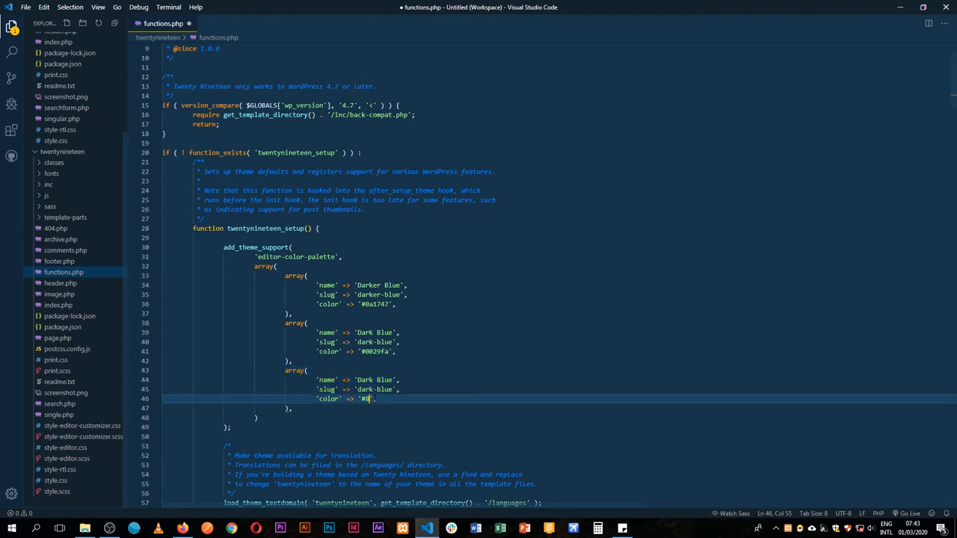
pyautogui.write('dd7f')
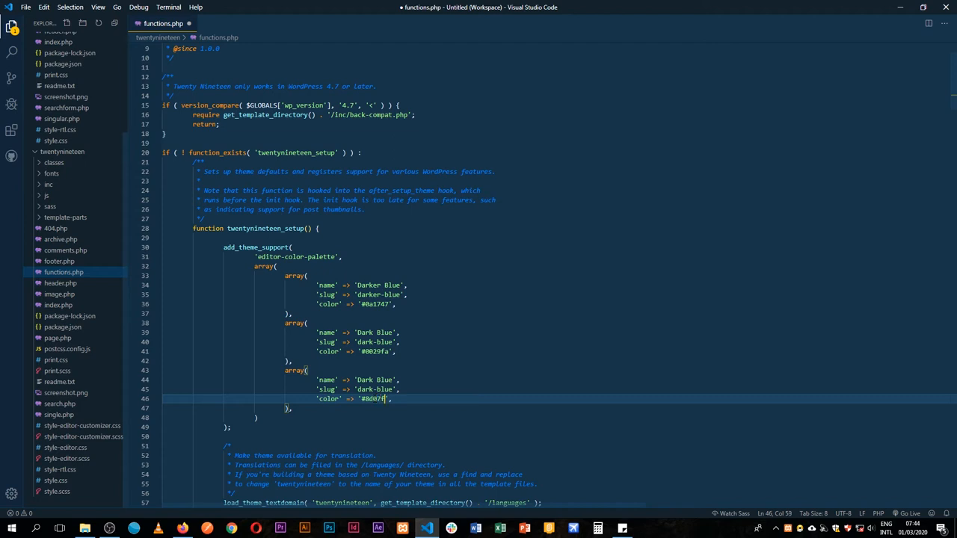
pyautogui.write('6')
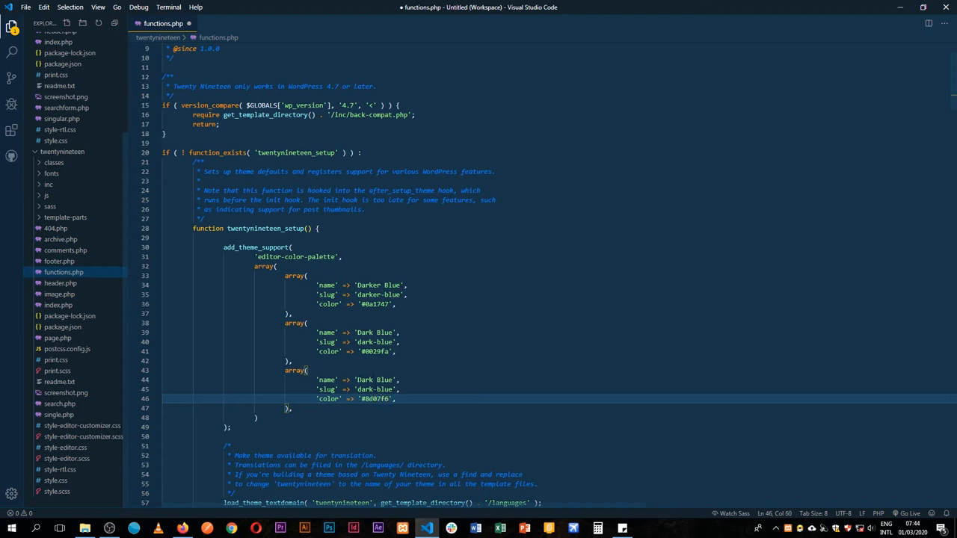
# Step: Rename the new entries to Purple, Yellow and Light Grey with matching slugs and hex codes
pyautogui.doubleClick(374, 379)
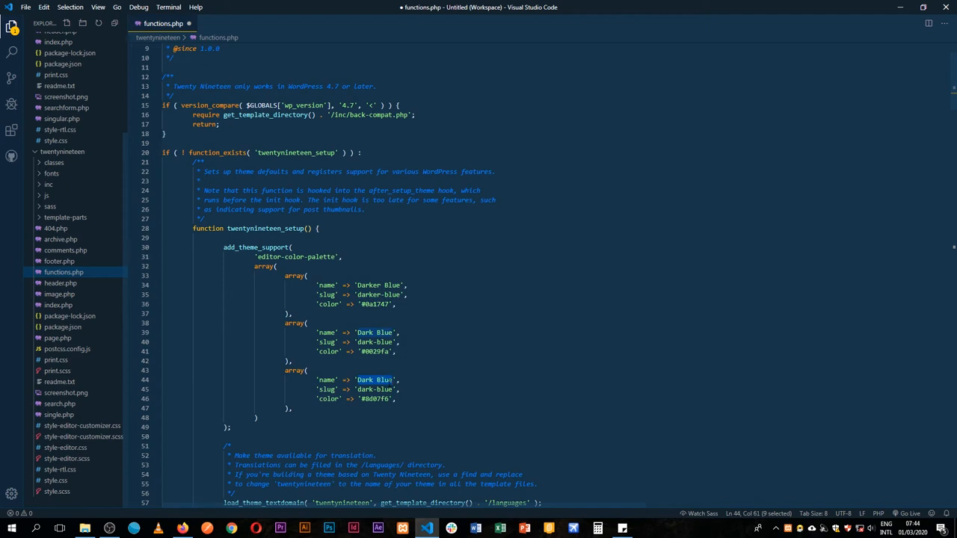
pyautogui.write('Purple')
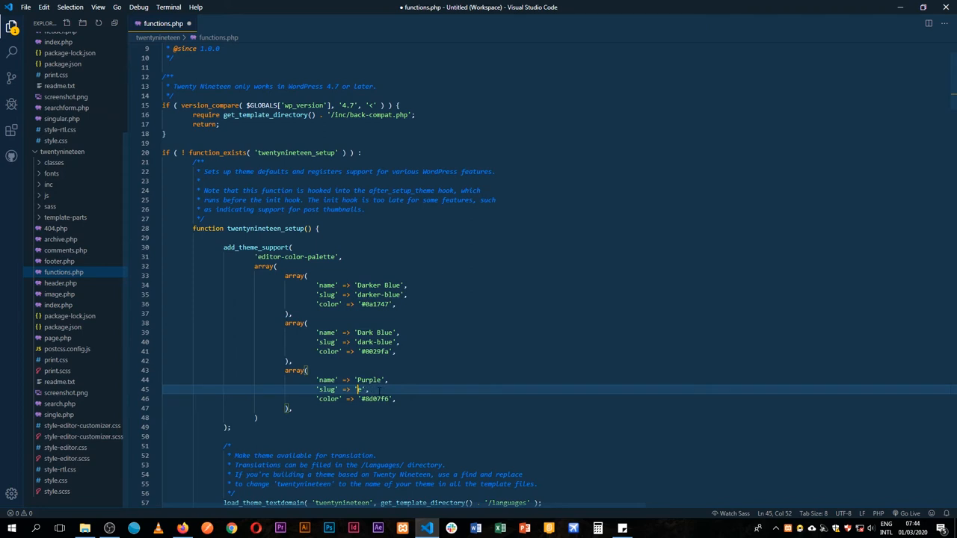
pyautogui.write('purple')
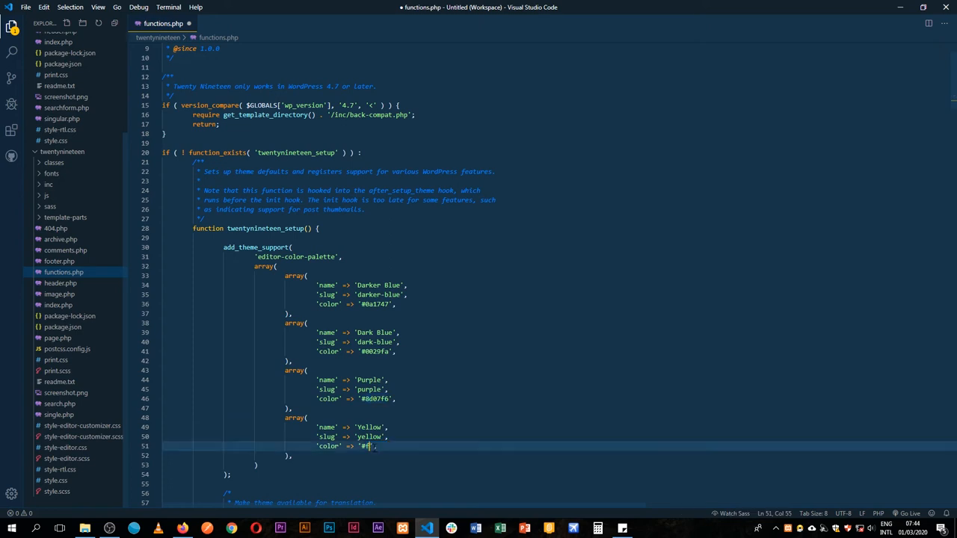
pyautogui.write('fff05')
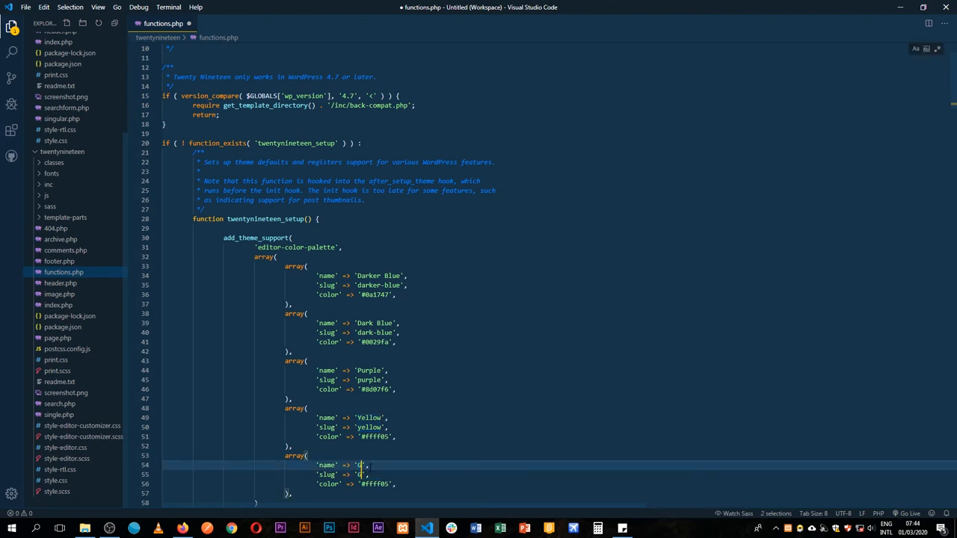
pyautogui.write('Light Grey')
pyautogui.write('light-grey')
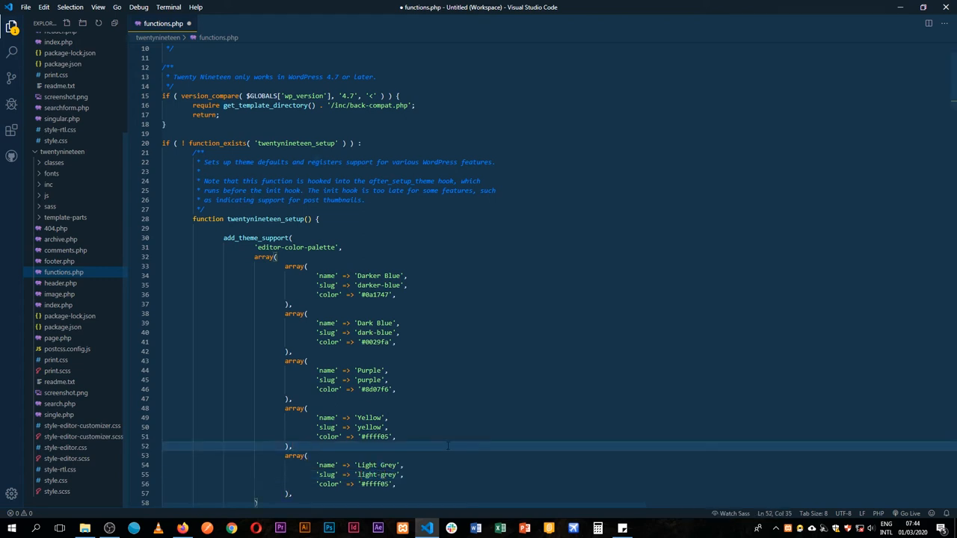
pyautogui.scroll(-3)
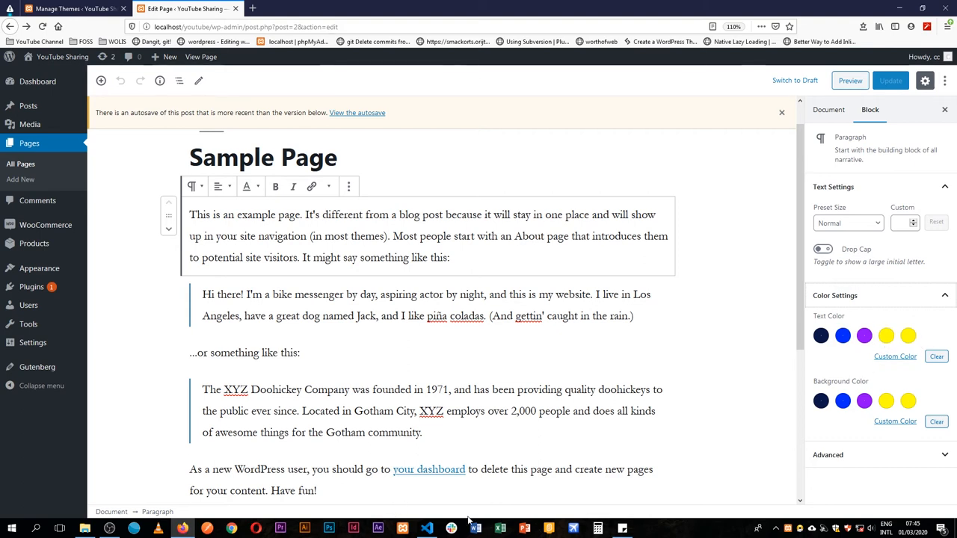
# Step: Reload the editor to show the six-swatch palette and give the first paragraph a dark blue background
pyautogui.click(426, 530)
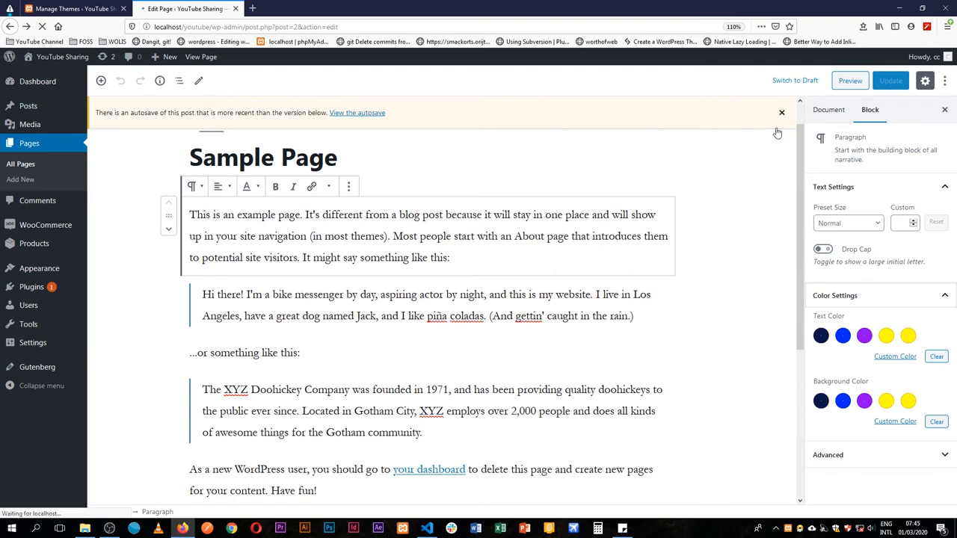
pyautogui.click(829, 109)
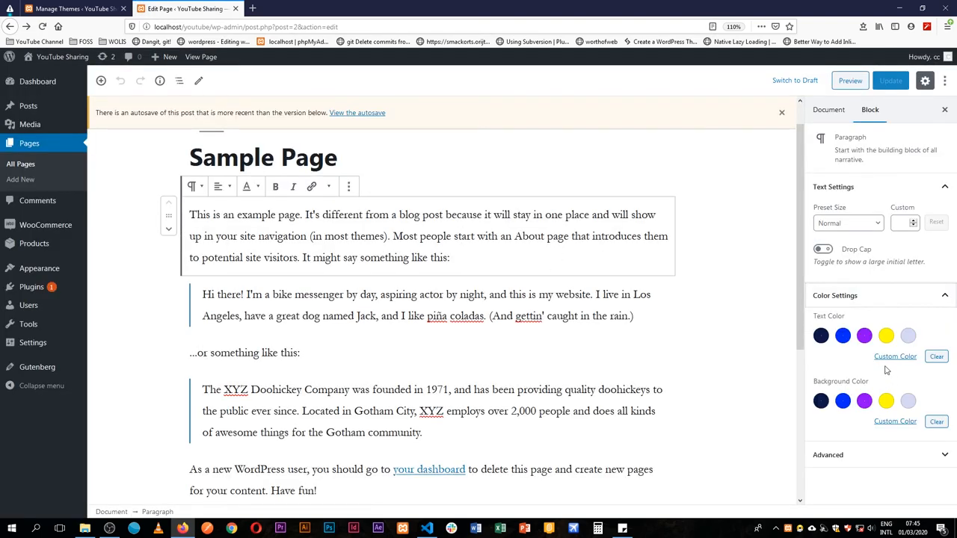
pyautogui.click(819, 335)
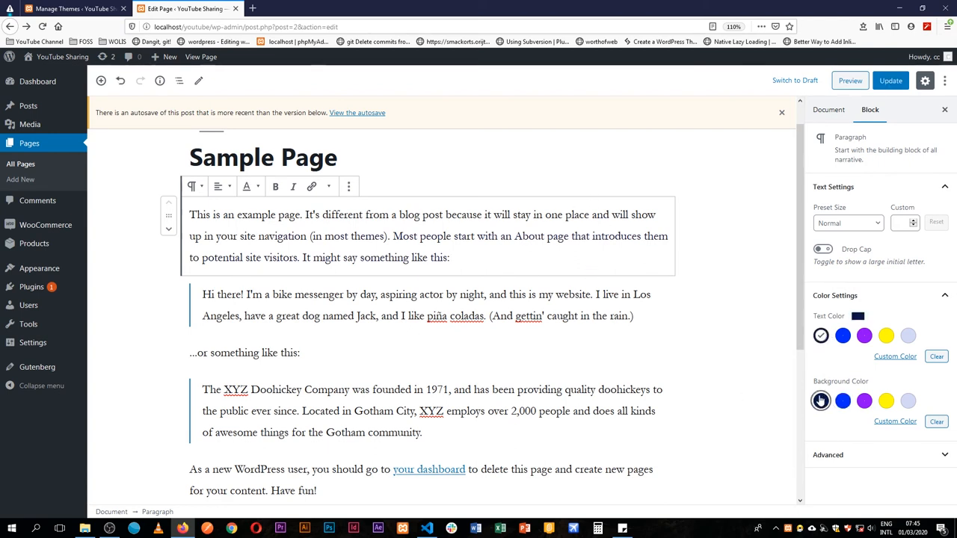
# Step: Set the first paragraph's text to yellow on its dark blue background
pyautogui.click(819, 401)
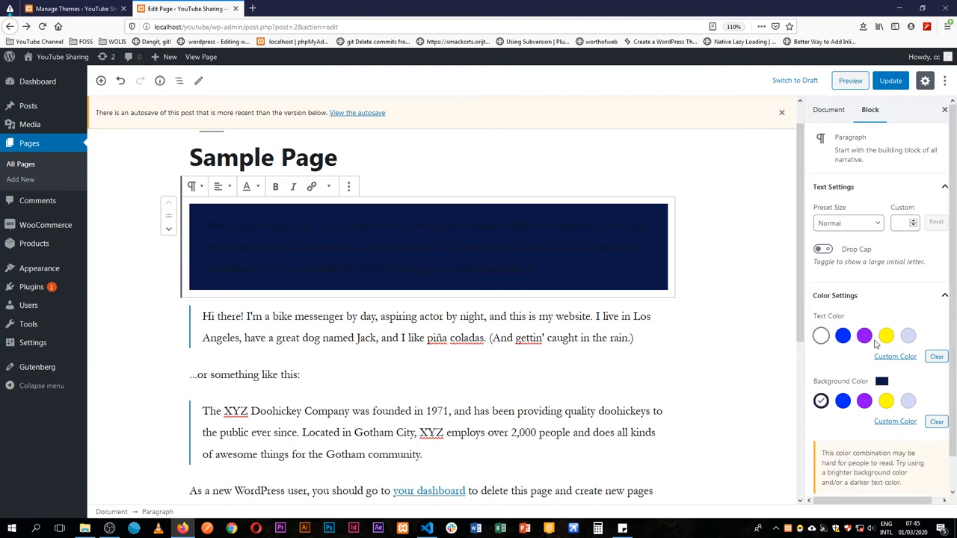
pyautogui.click(909, 335)
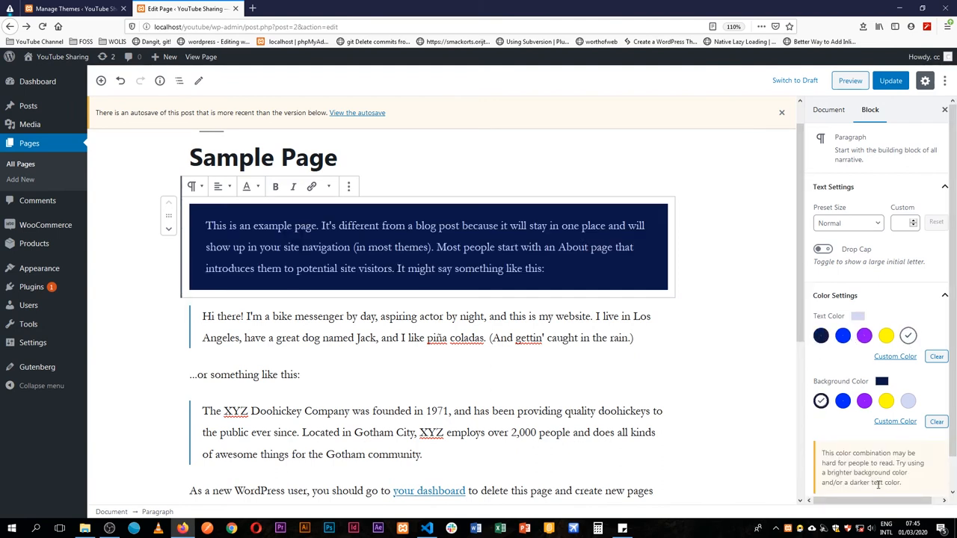
pyautogui.moveTo(865, 437)
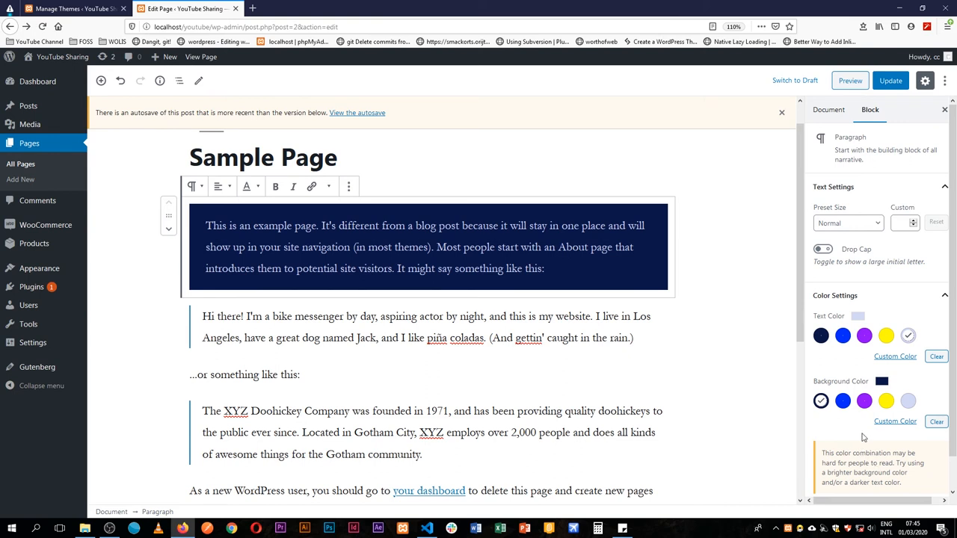
pyautogui.click(886, 335)
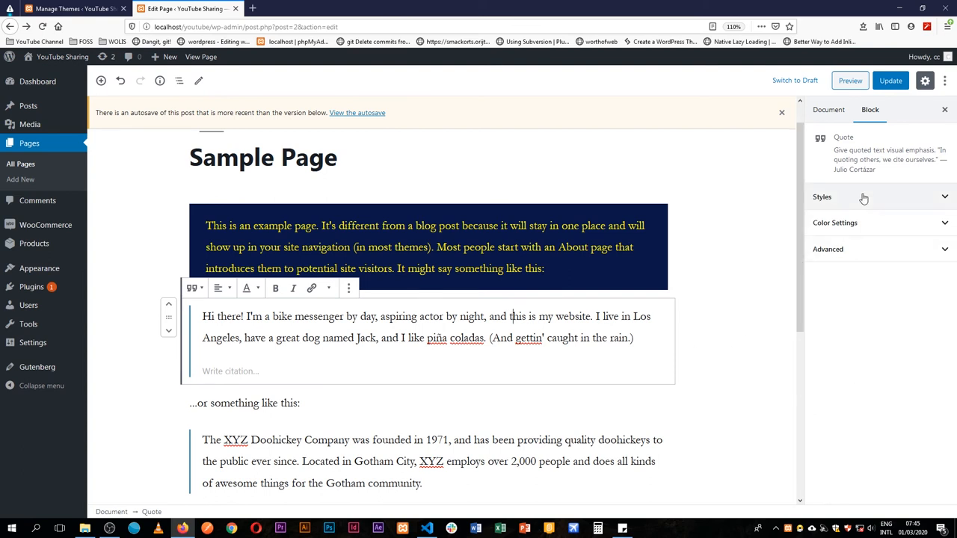
# Step: Give the closing paragraph a yellow background
pyautogui.click(834, 222)
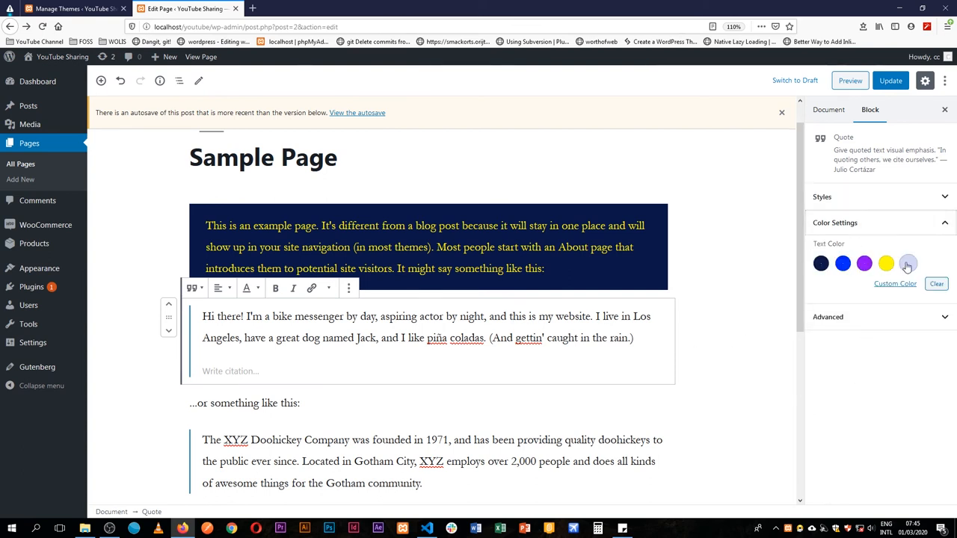
pyautogui.click(821, 263)
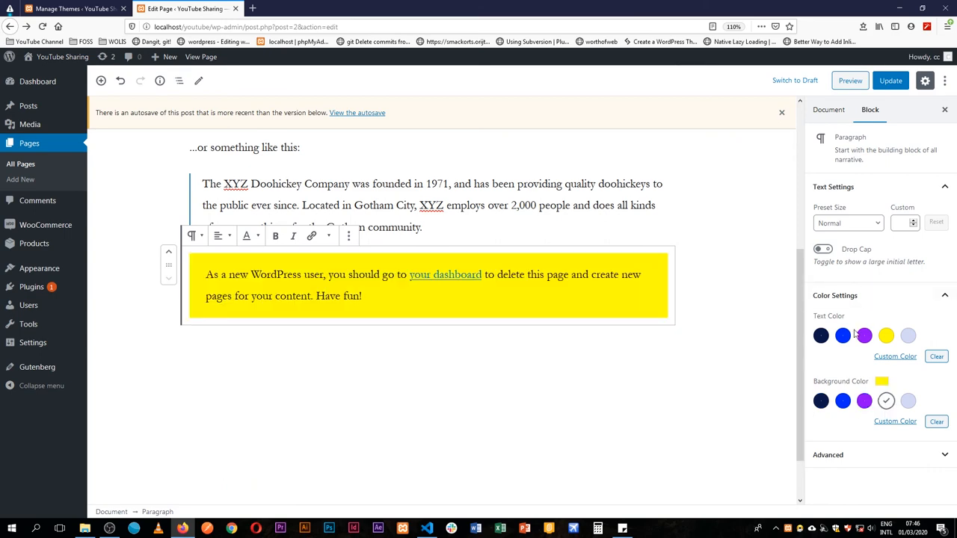
pyautogui.click(821, 335)
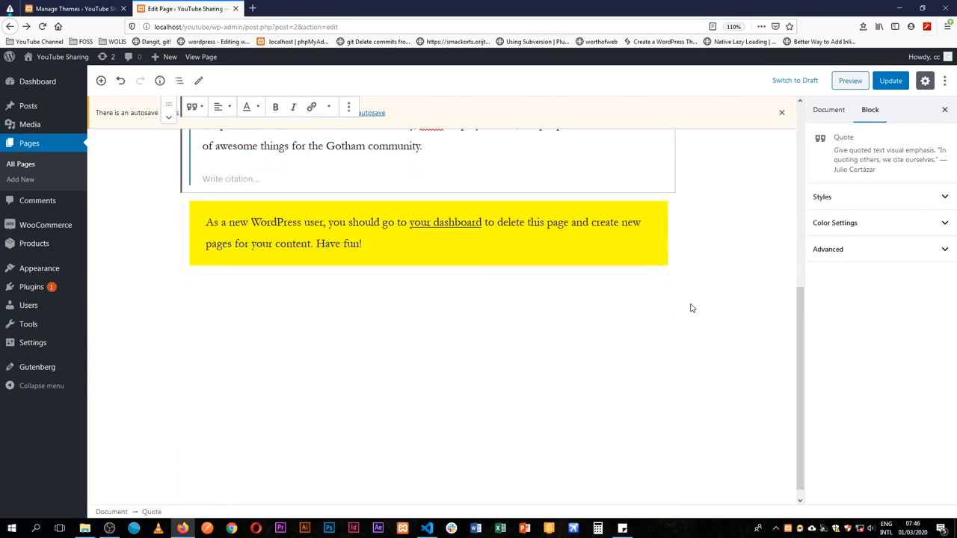
pyautogui.scroll(3)
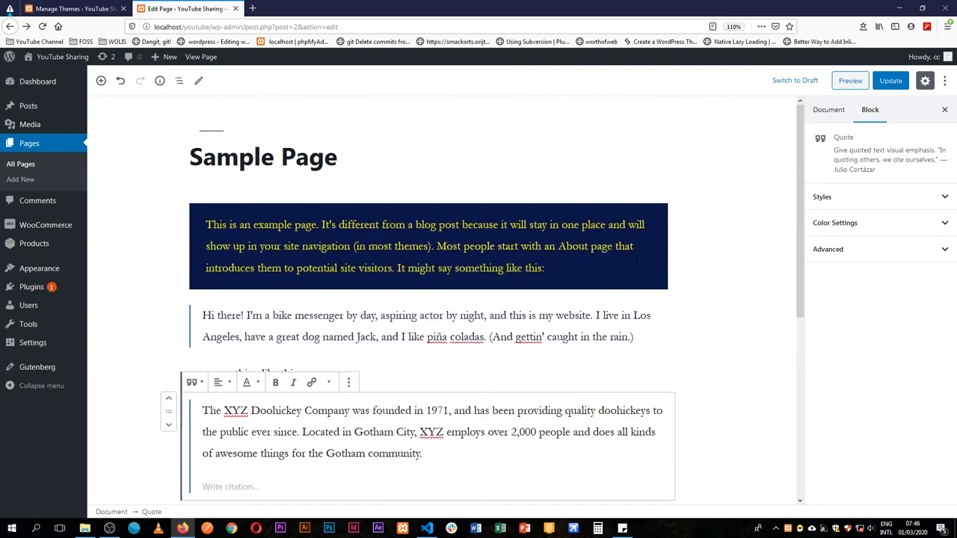
pyautogui.moveTo(679, 239)
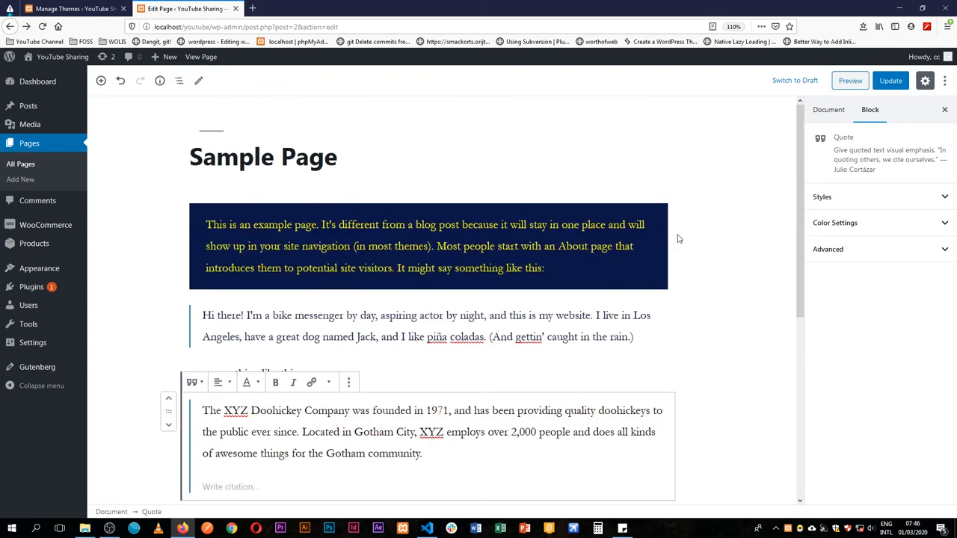